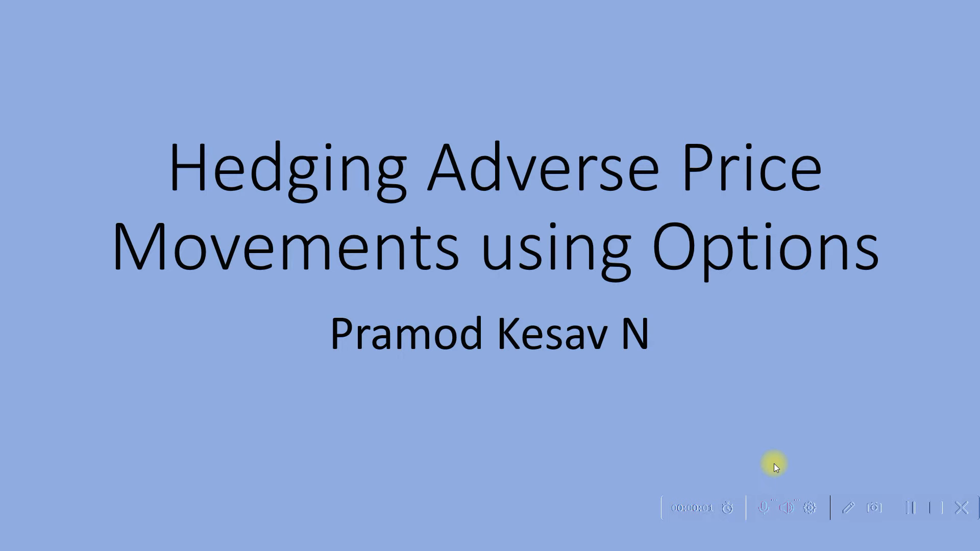
mouse_move(774, 464)
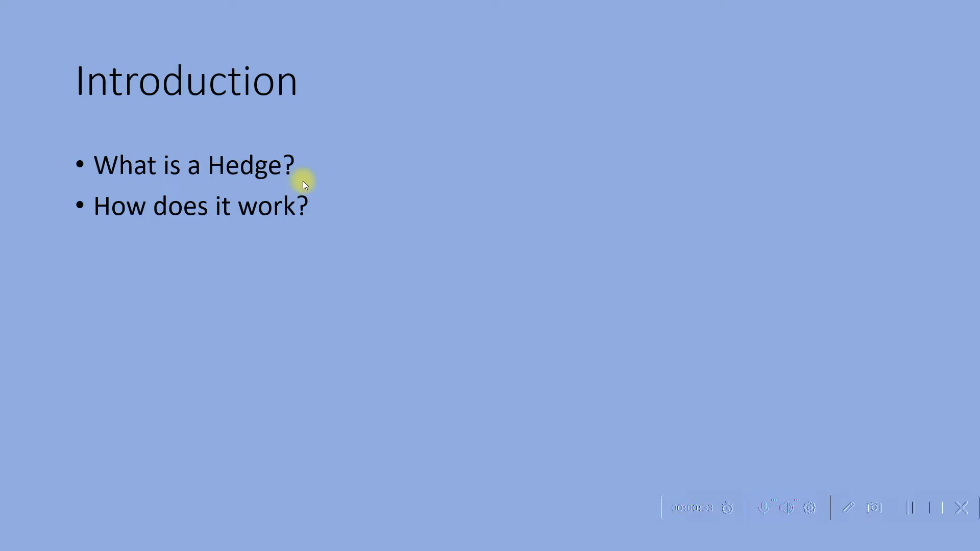
mouse_move(274, 182)
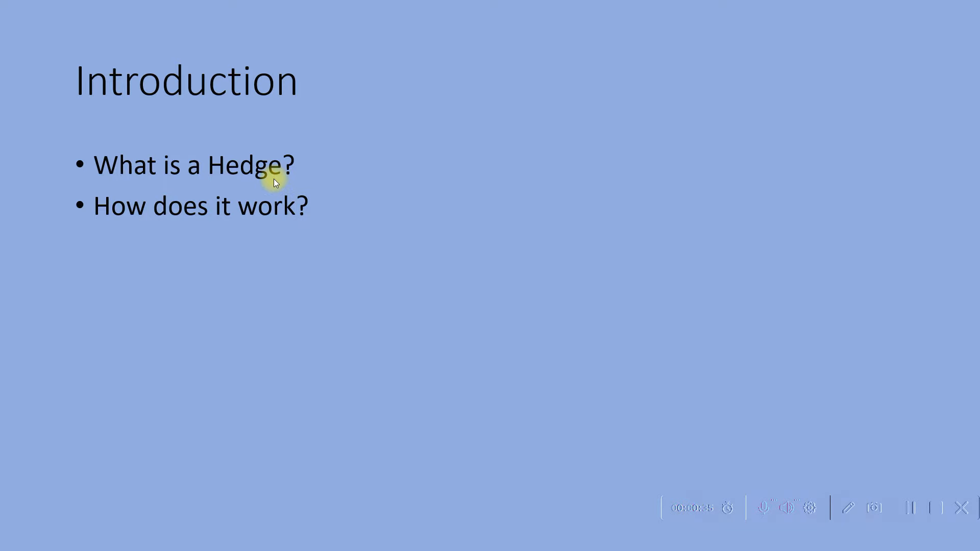
mouse_move(357, 225)
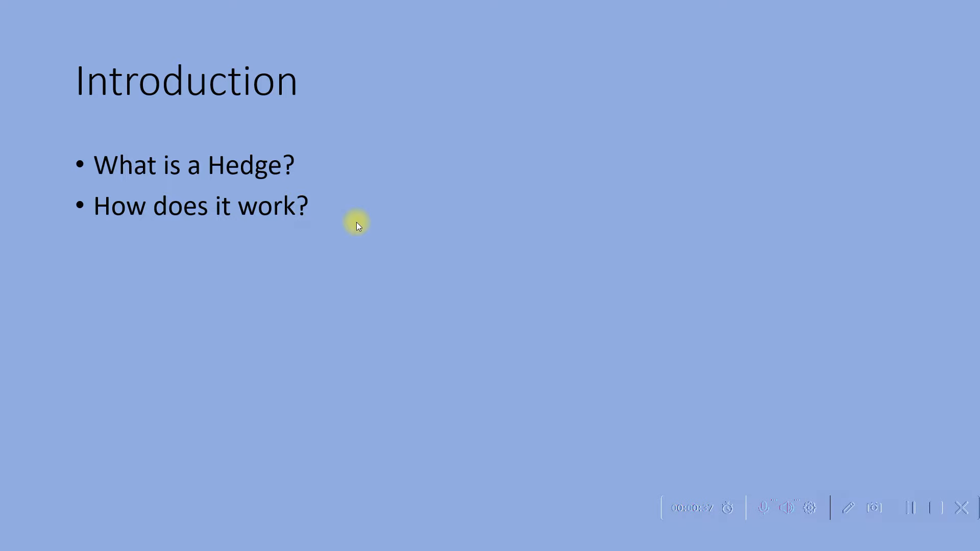
mouse_move(349, 229)
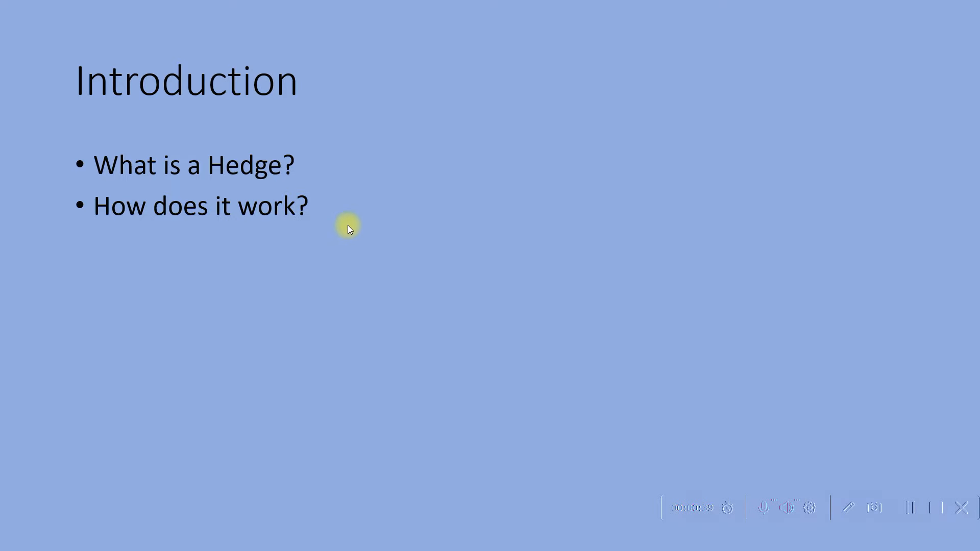
mouse_move(309, 257)
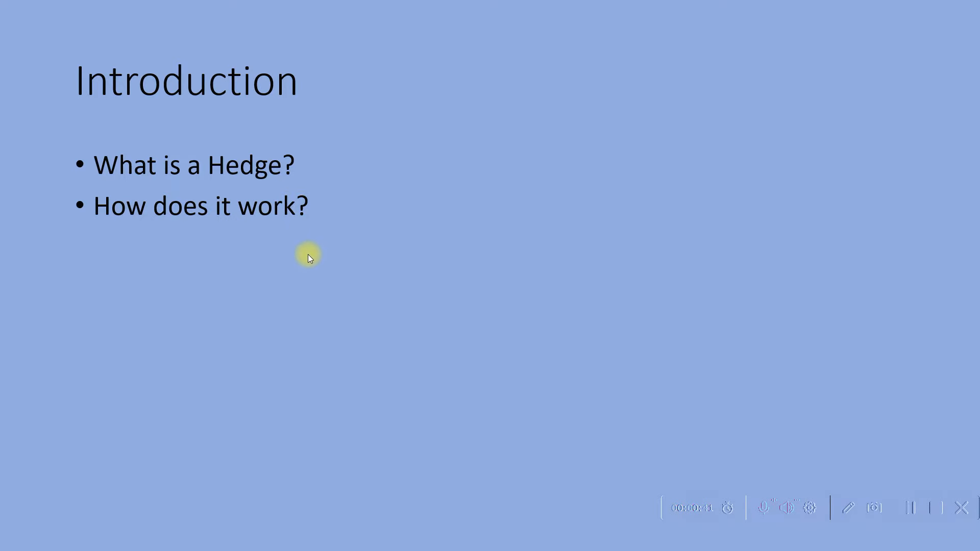
mouse_move(300, 254)
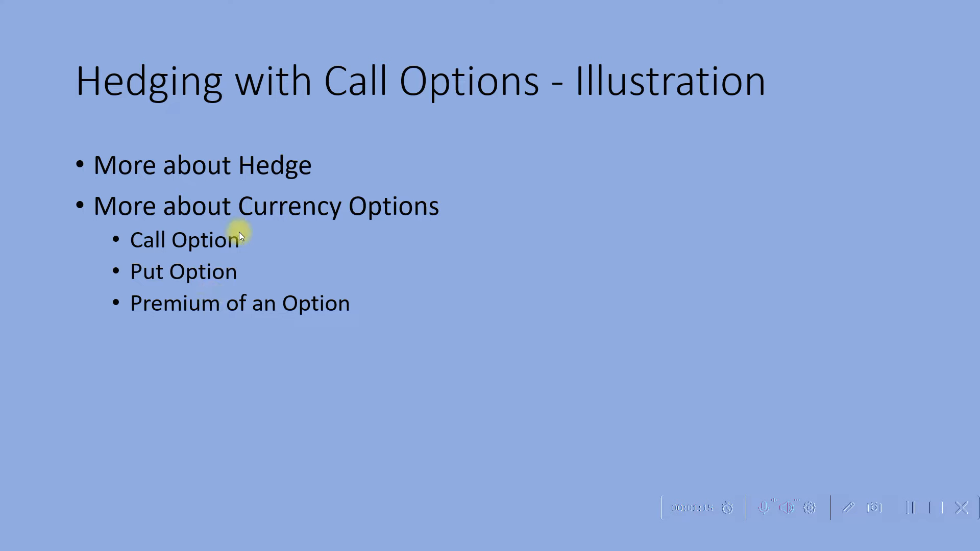
mouse_move(253, 208)
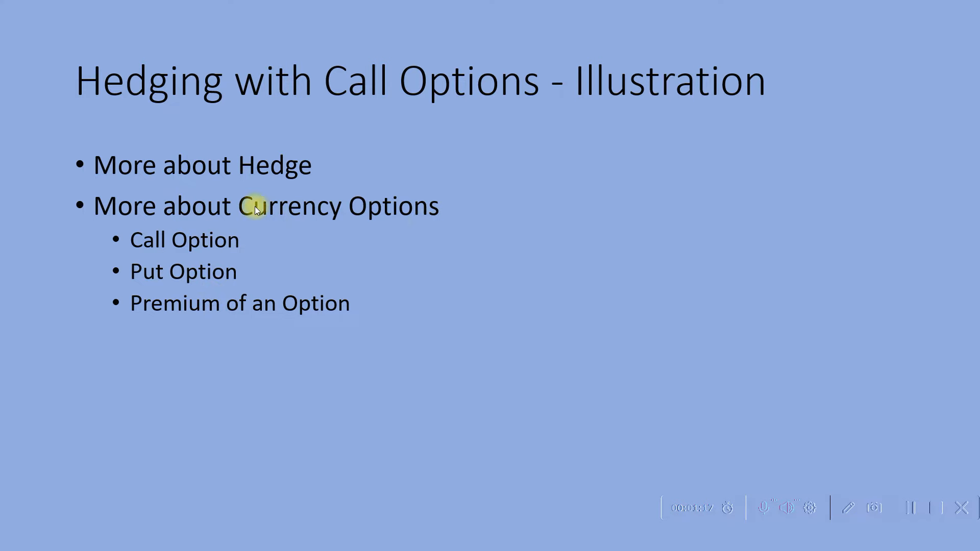
mouse_move(291, 181)
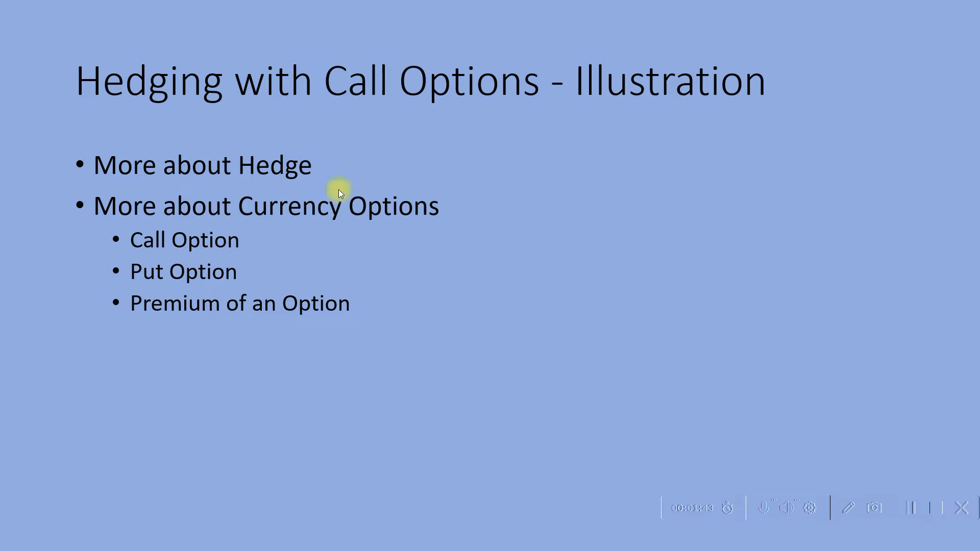
mouse_move(370, 233)
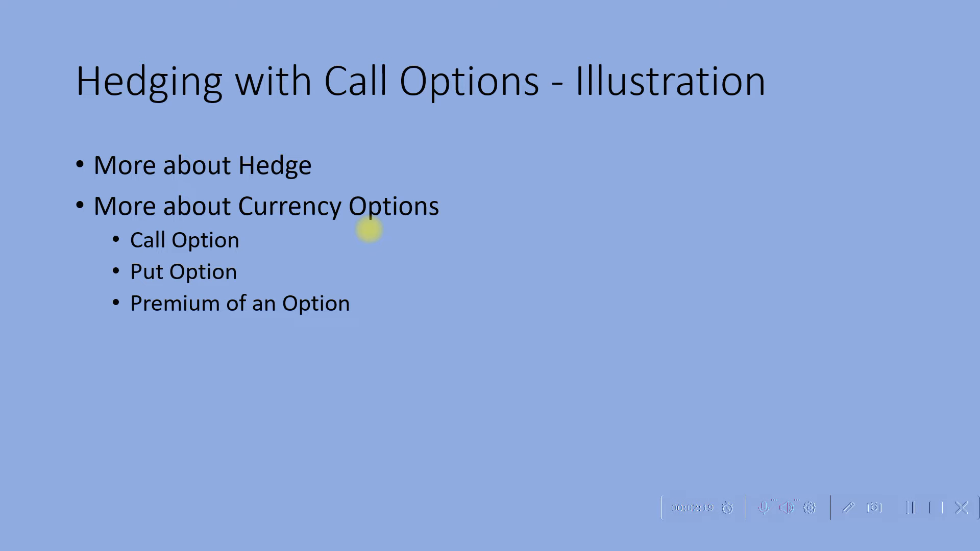
mouse_move(430, 183)
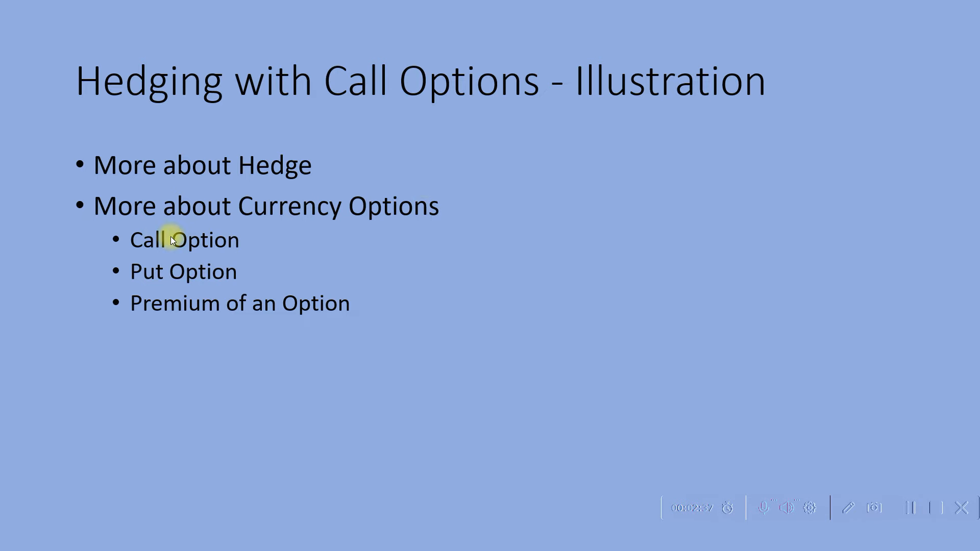
mouse_move(190, 283)
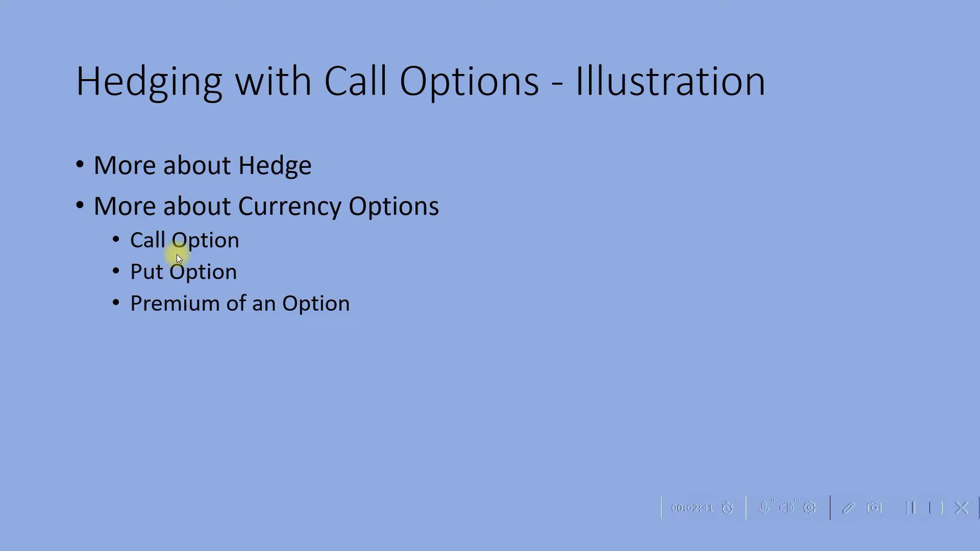
mouse_move(197, 255)
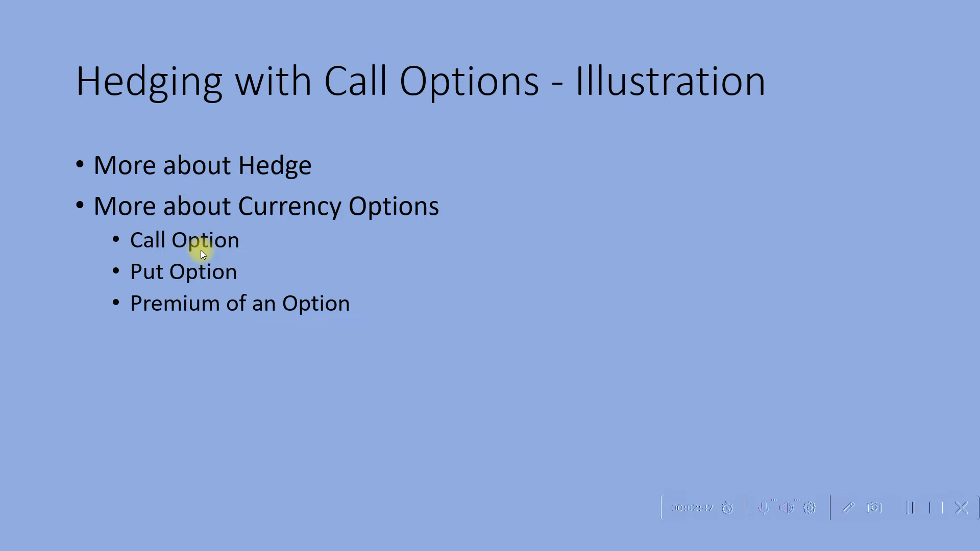
mouse_move(258, 260)
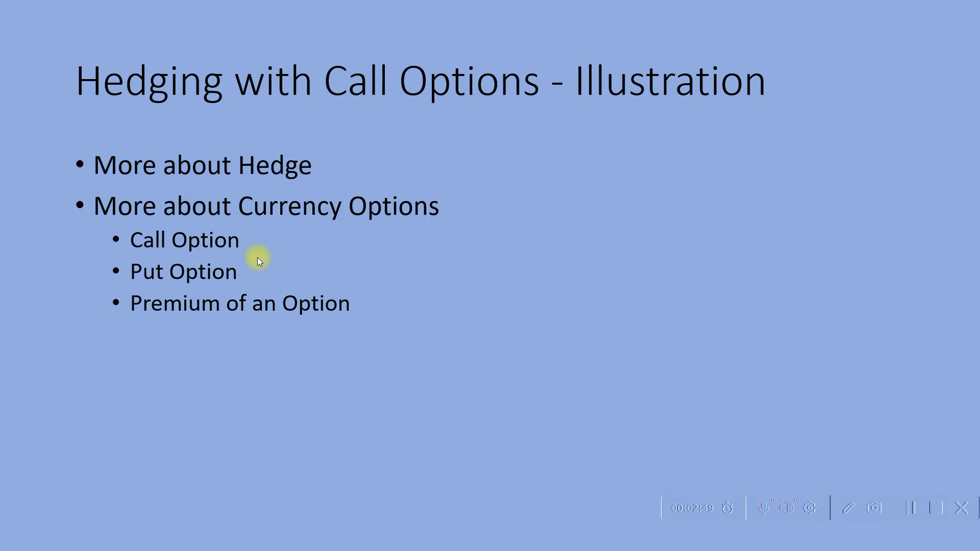
mouse_move(859, 487)
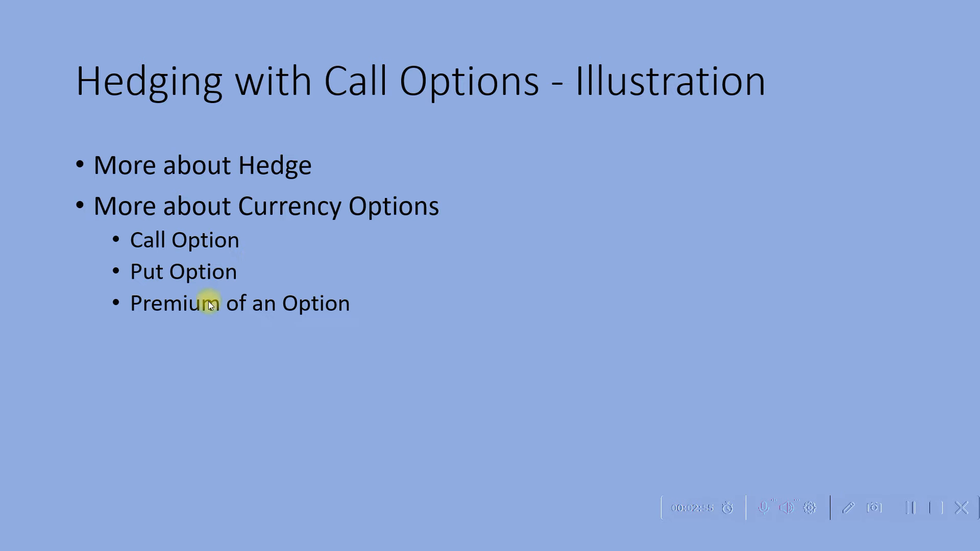
mouse_move(217, 281)
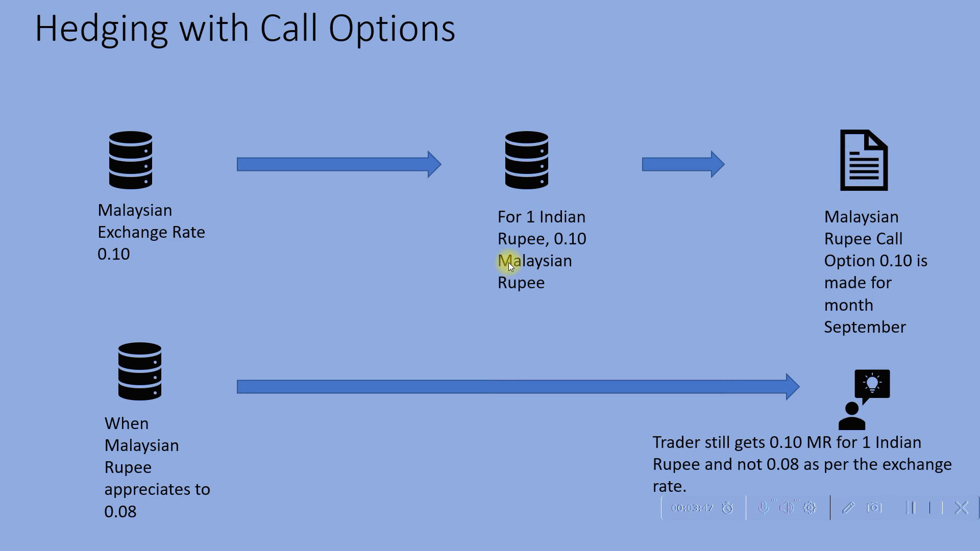
mouse_move(530, 245)
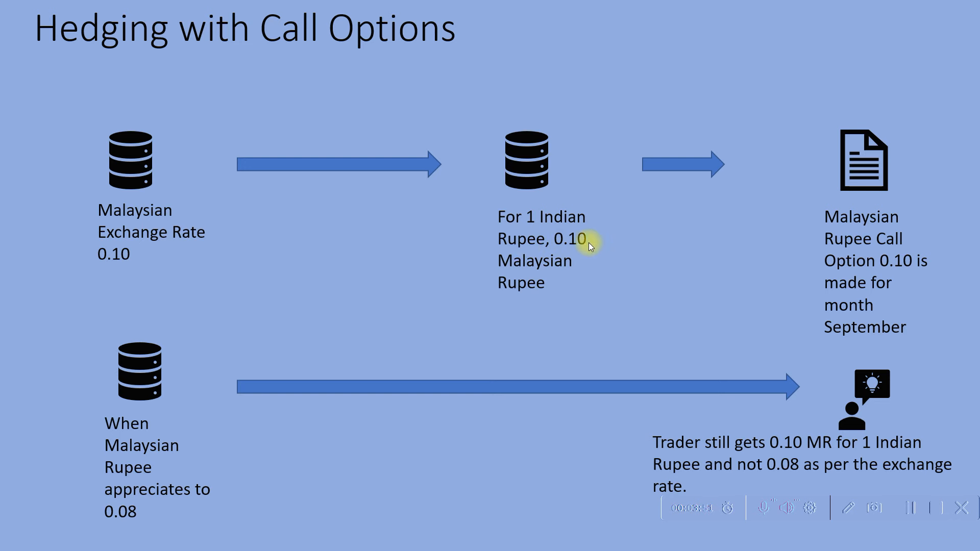
mouse_move(562, 289)
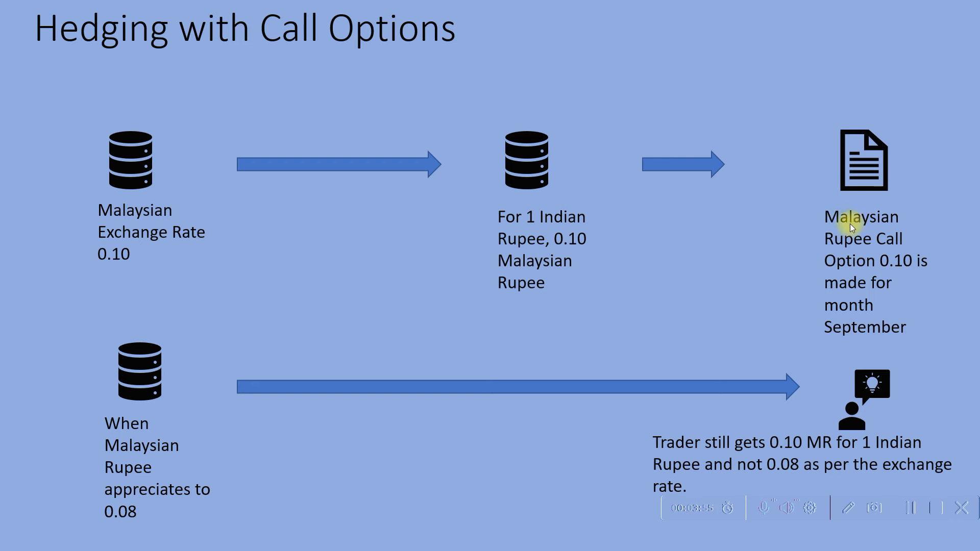
mouse_move(865, 262)
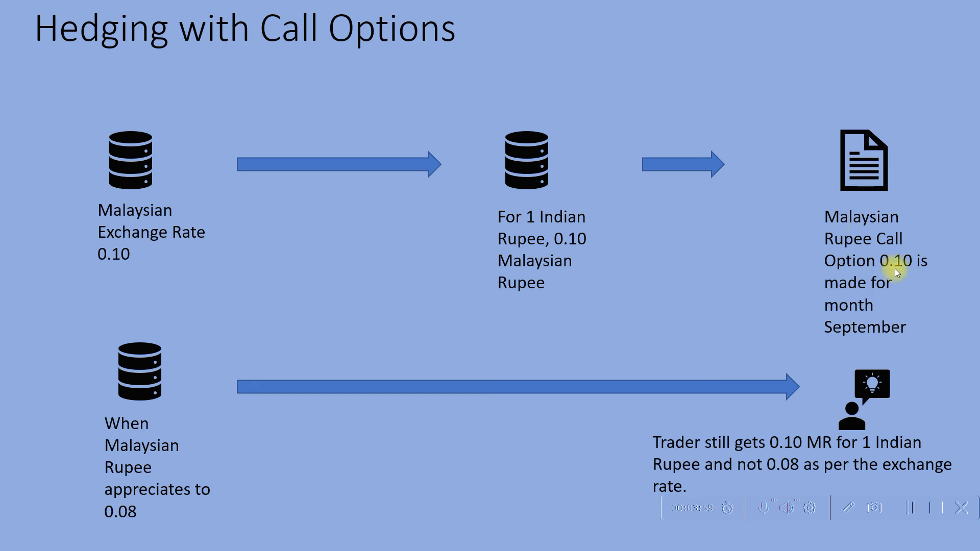
mouse_move(309, 362)
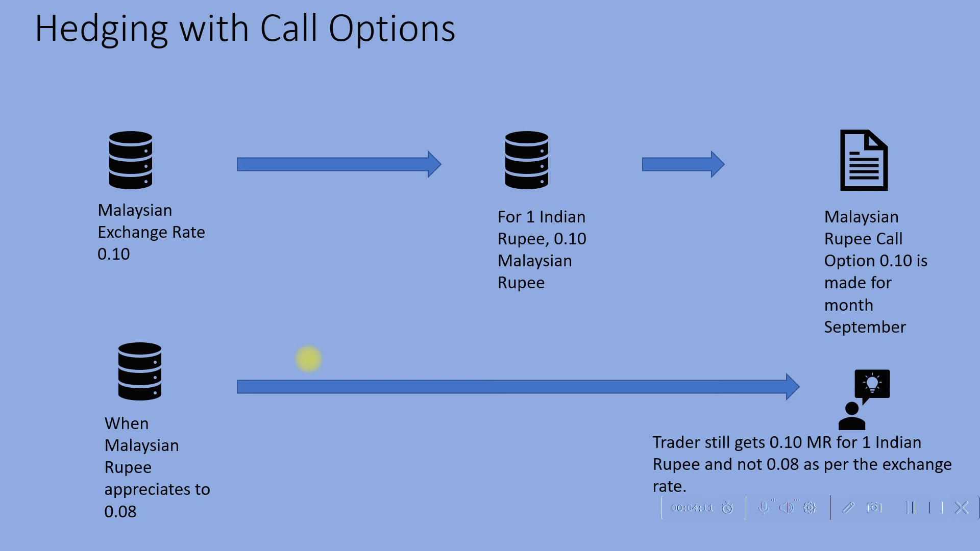
mouse_move(6, 456)
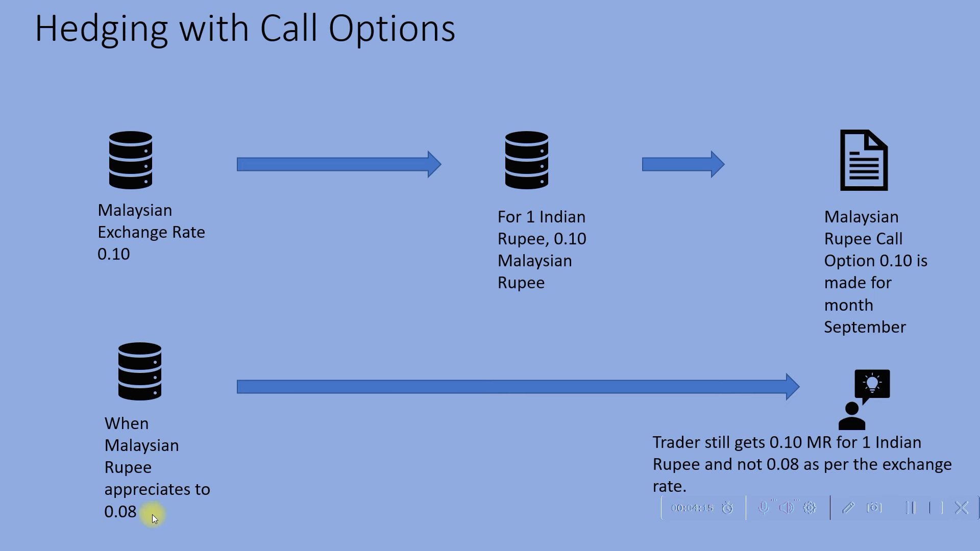
mouse_move(778, 234)
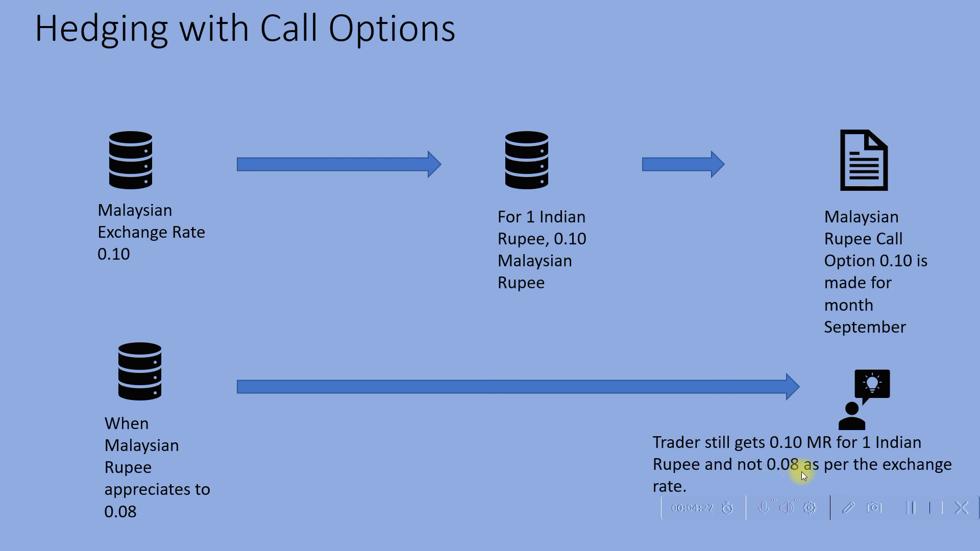
mouse_move(682, 499)
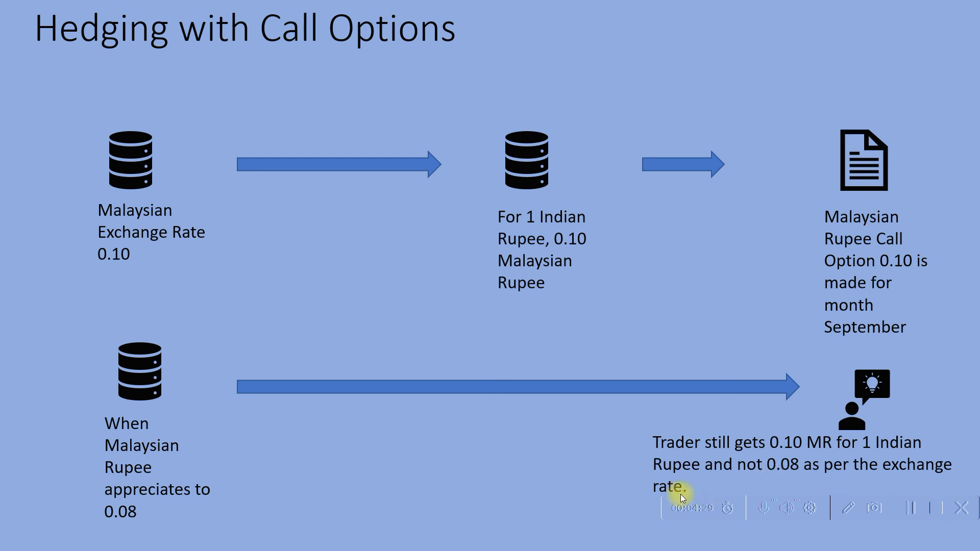
mouse_move(469, 459)
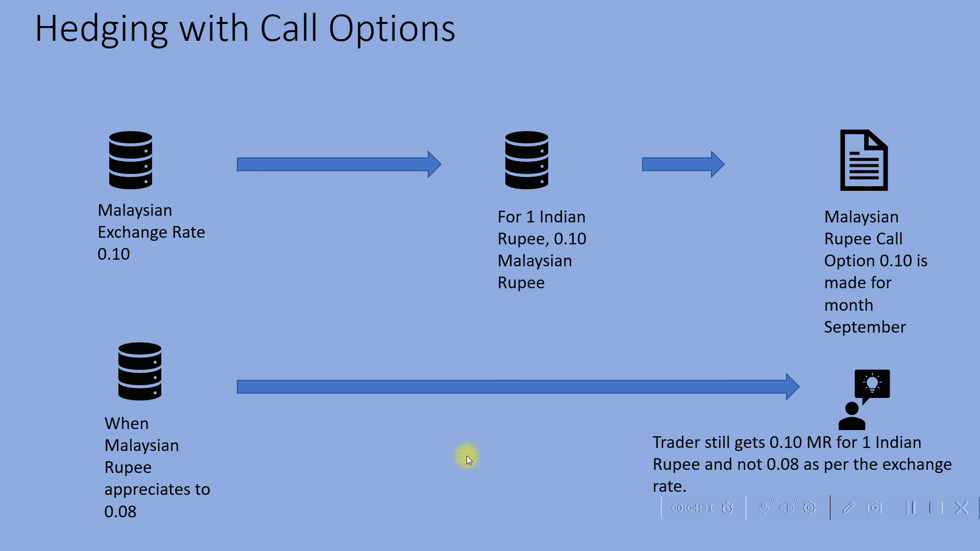